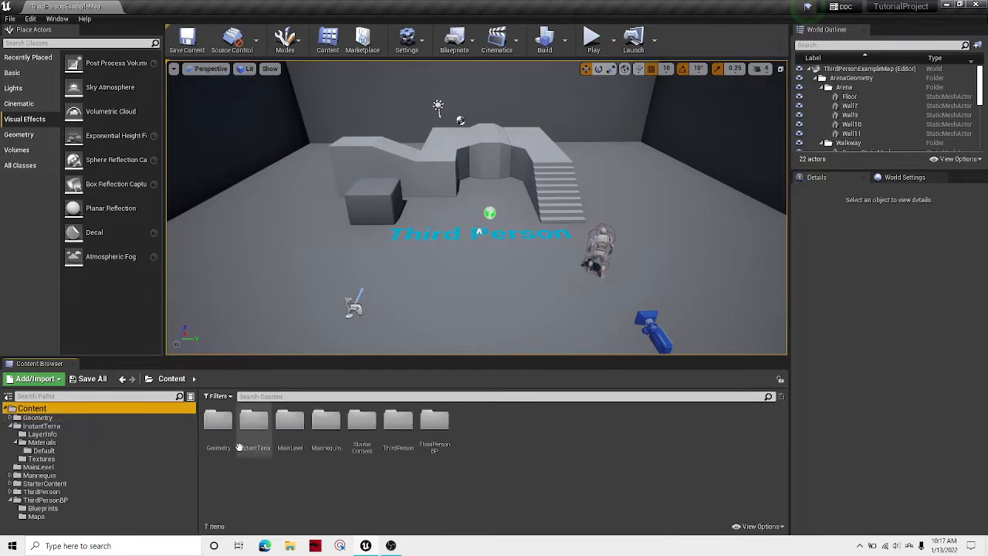
Create a level asset named MainLevel in the MainLevel folder, open it and answer the save prompt.
{"action": "left_click", "coordinate": [37, 466]}
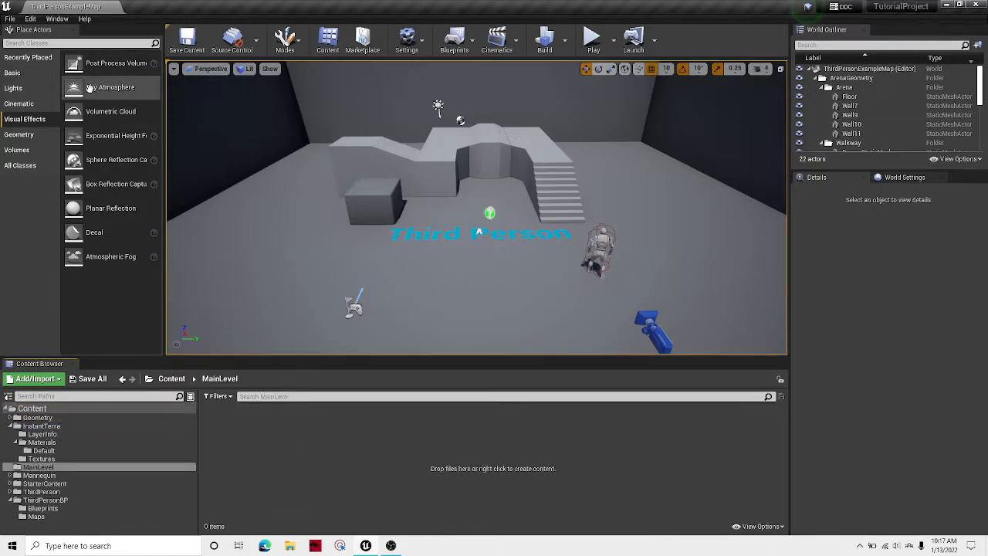
{"action": "right_click", "coordinate": [494, 468]}
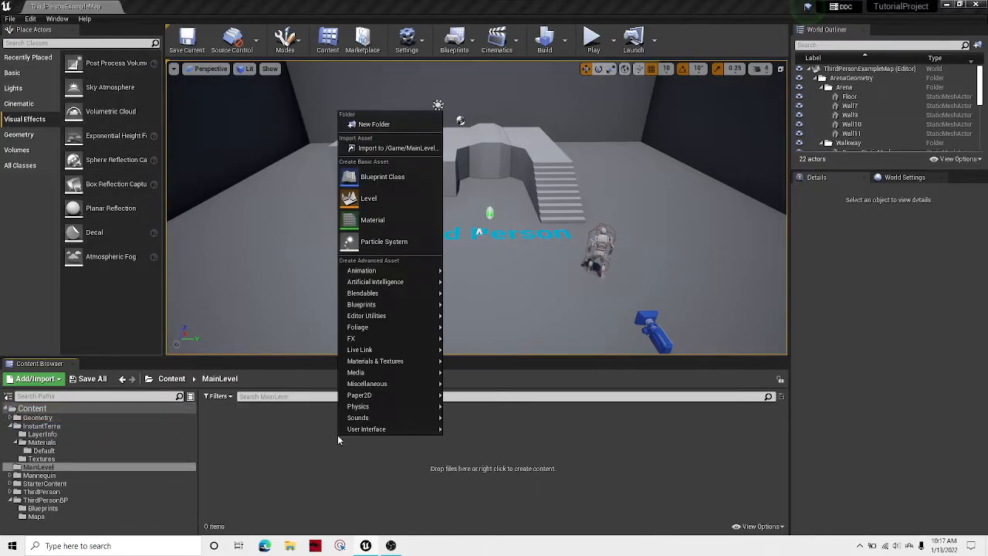
{"action": "left_click", "coordinate": [250, 446]}
{"action": "type", "text": "MainLevel"}
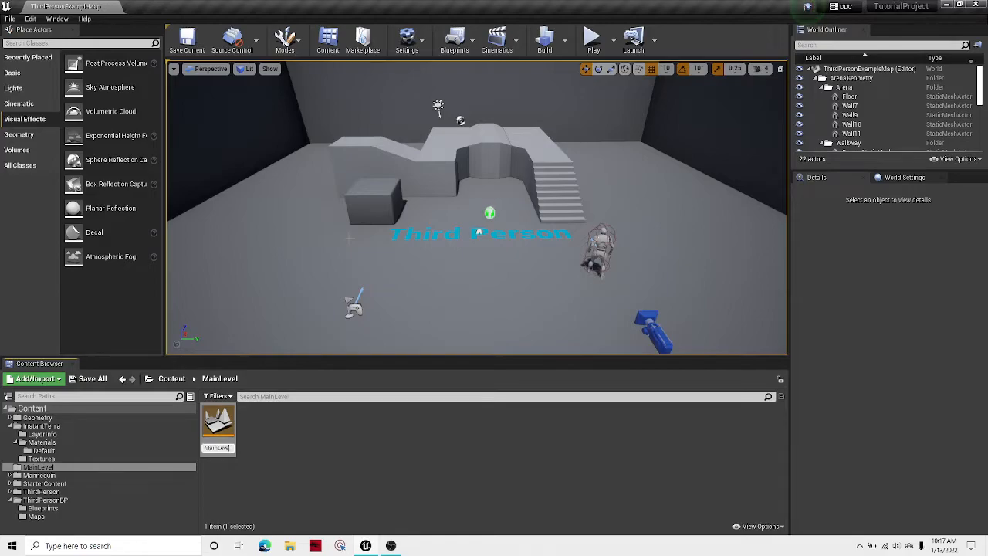
{"action": "left_click", "coordinate": [92, 379]}
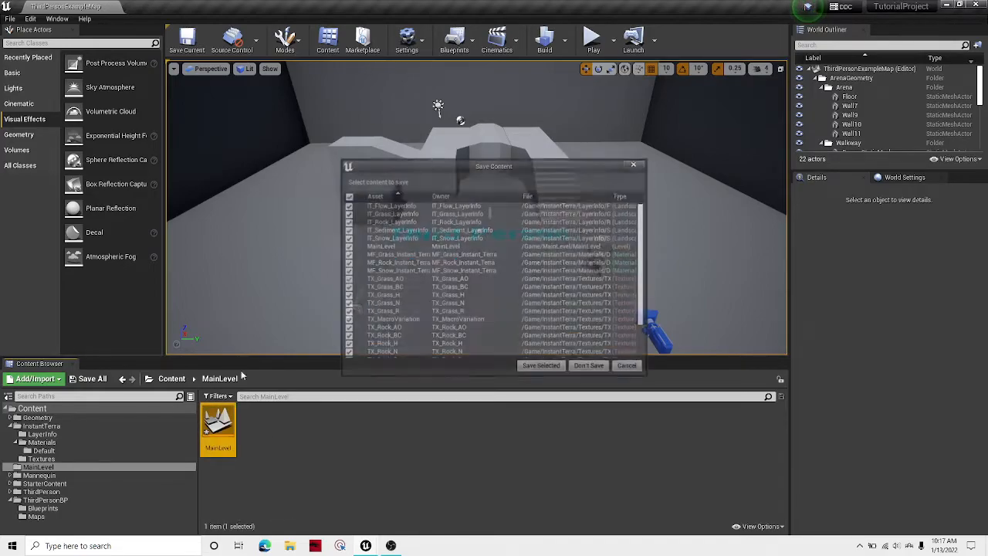
{"action": "left_click", "coordinate": [588, 365]}
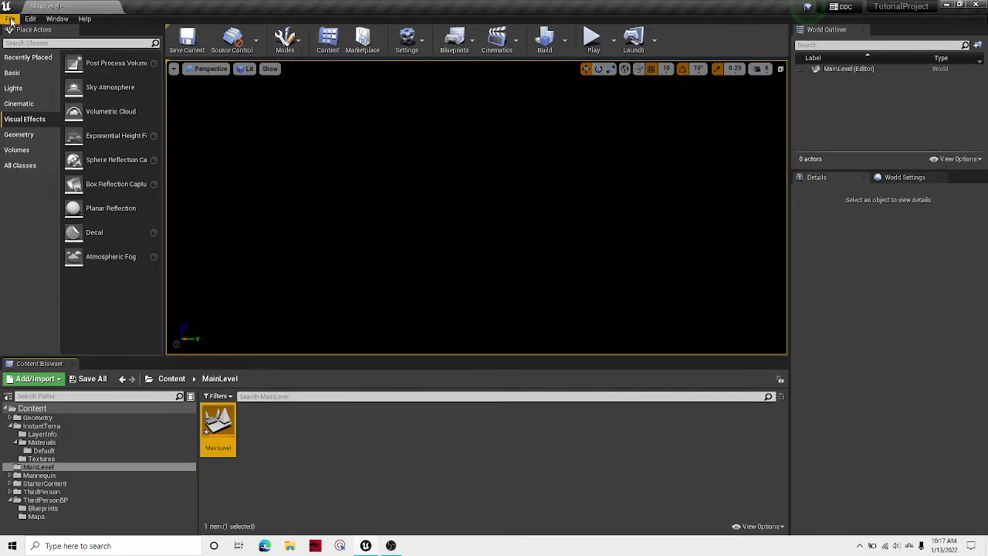
In Landscape mode, assign the grass ground material and create the landscape.
{"action": "left_click", "coordinate": [285, 38]}
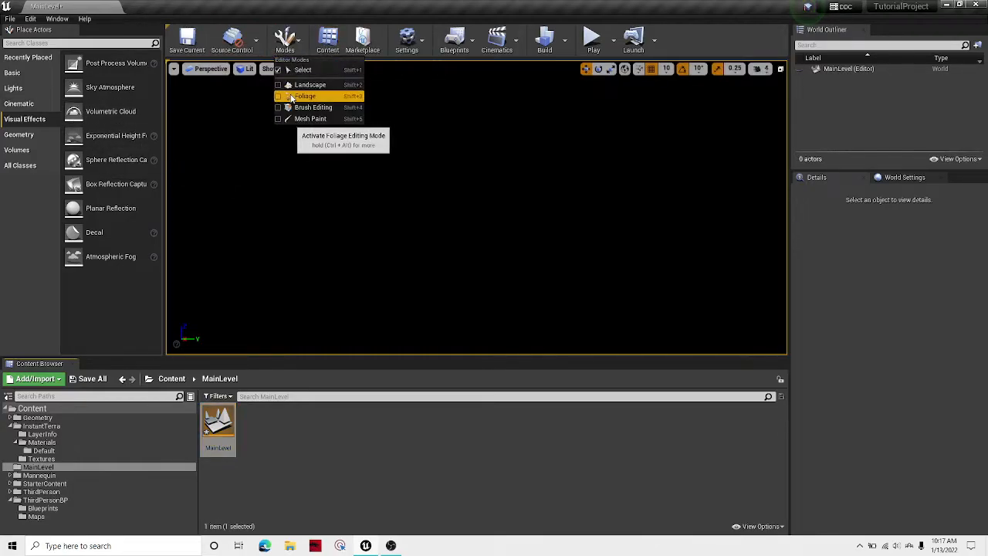
{"action": "left_click", "coordinate": [311, 84]}
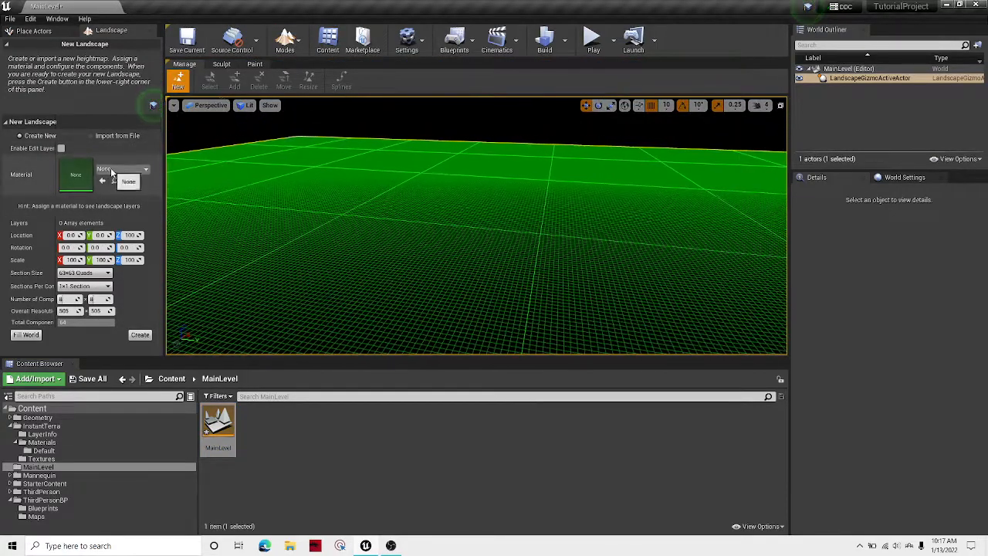
{"action": "left_click", "coordinate": [128, 180]}
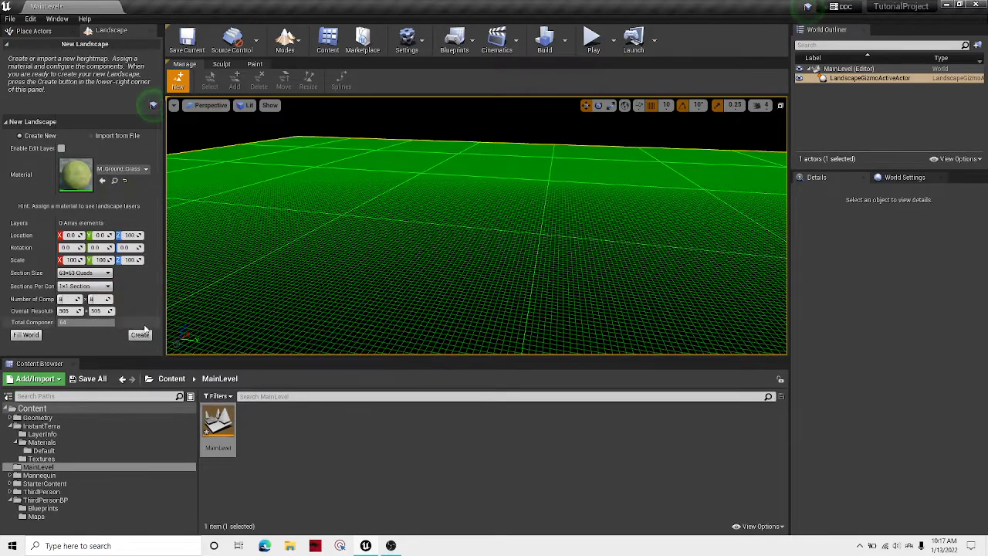
{"action": "left_click", "coordinate": [139, 334]}
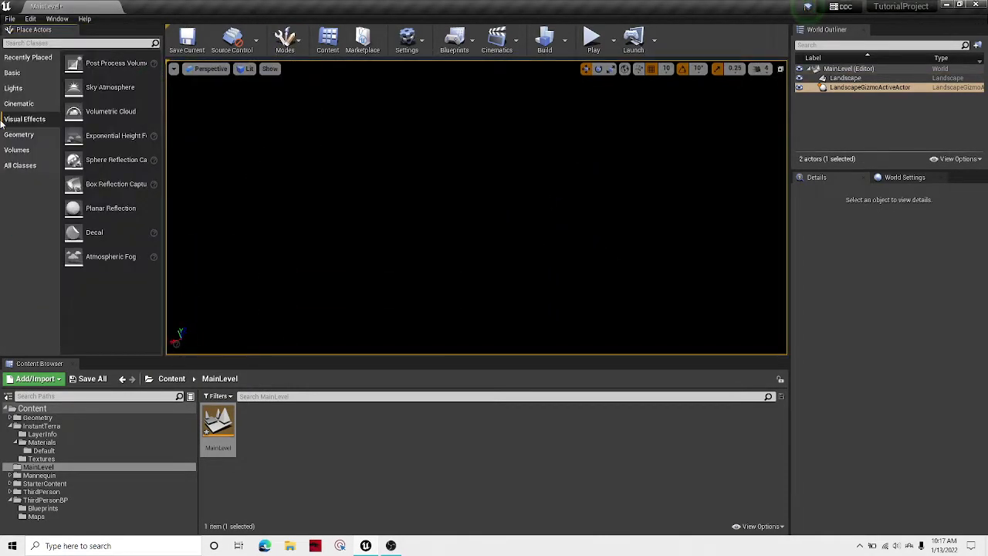
Place a Directional Light from Lights and a Sky Atmosphere from Visual Effects.
{"action": "left_click", "coordinate": [19, 103]}
{"action": "type", "text": "Atmos"}
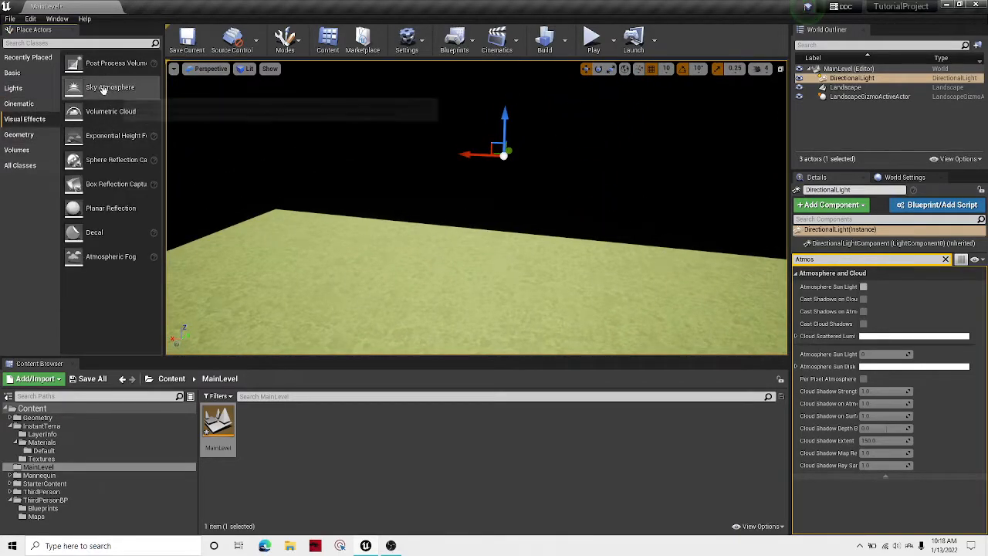
{"action": "left_click", "coordinate": [110, 86]}
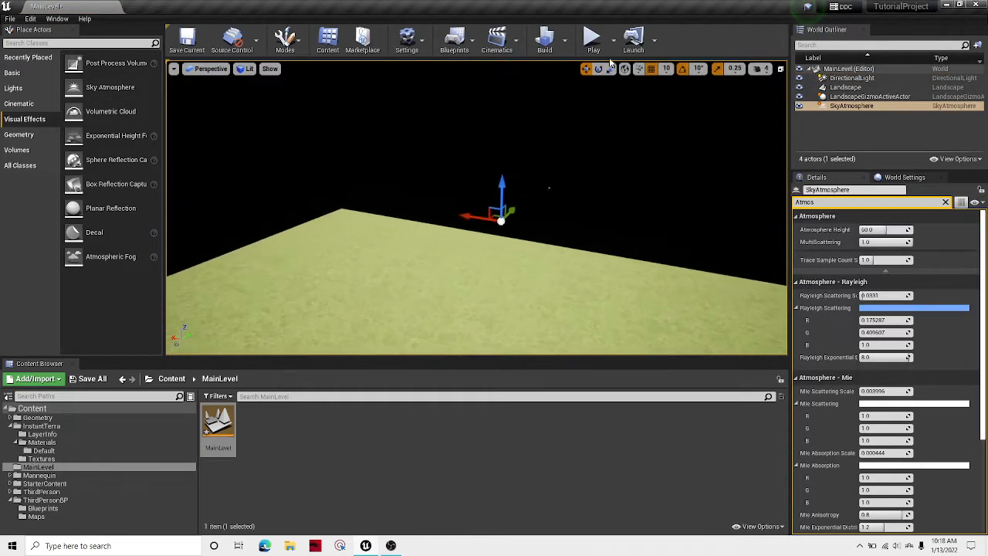
{"action": "left_click", "coordinate": [592, 36]}
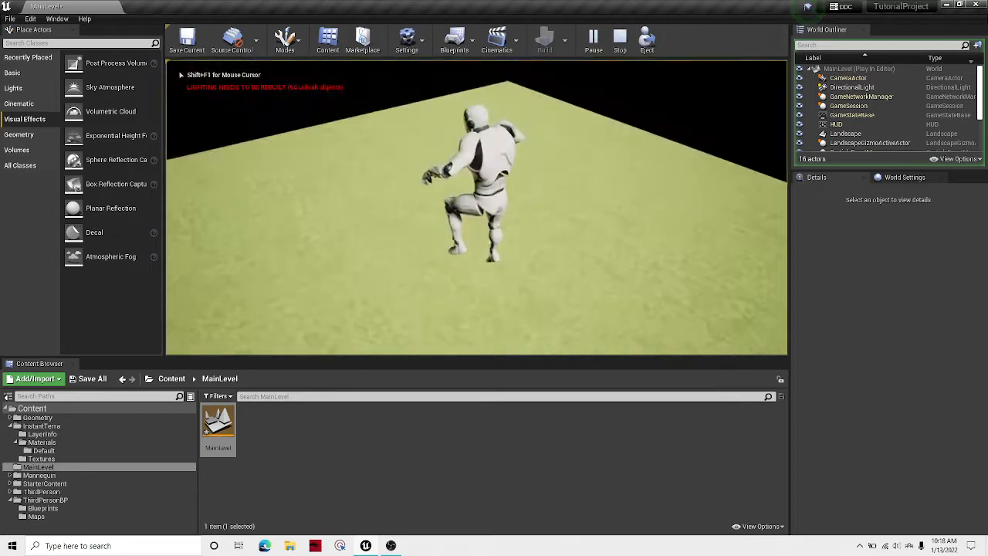
{"action": "left_click", "coordinate": [619, 40]}
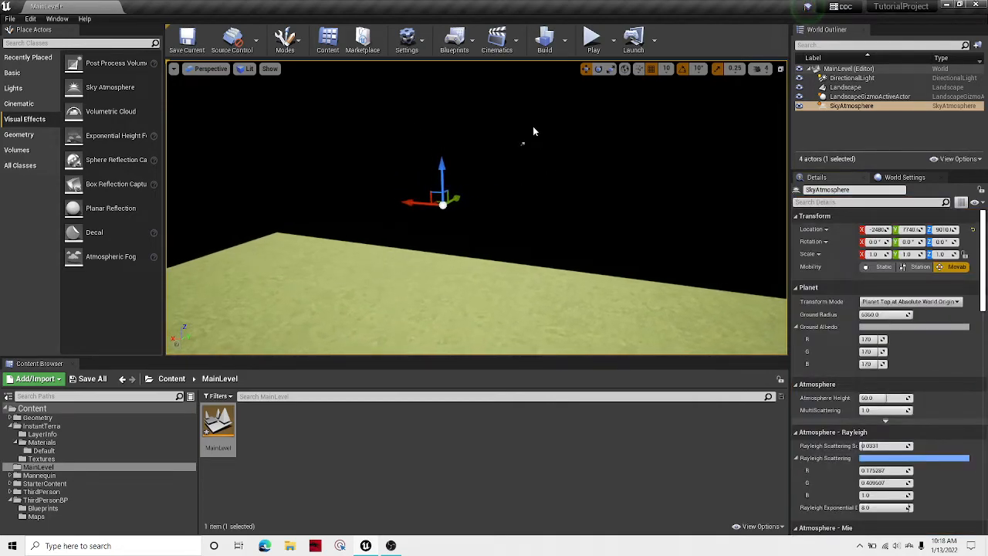
Select DirectionalLight, search Details for 'Atm' and tick Atmosphere Sun Light.
{"action": "left_click", "coordinate": [851, 77]}
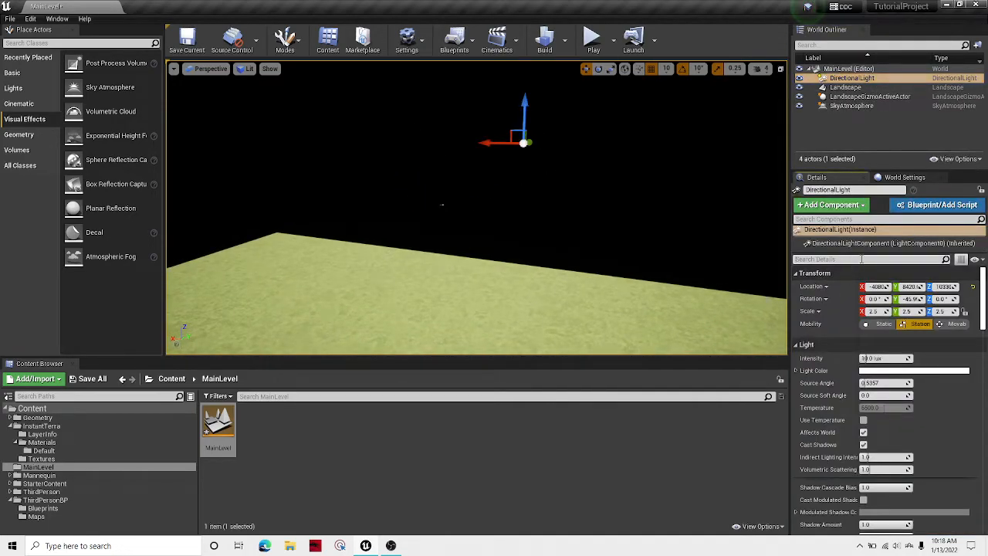
{"action": "type", "text": "Atmo"}
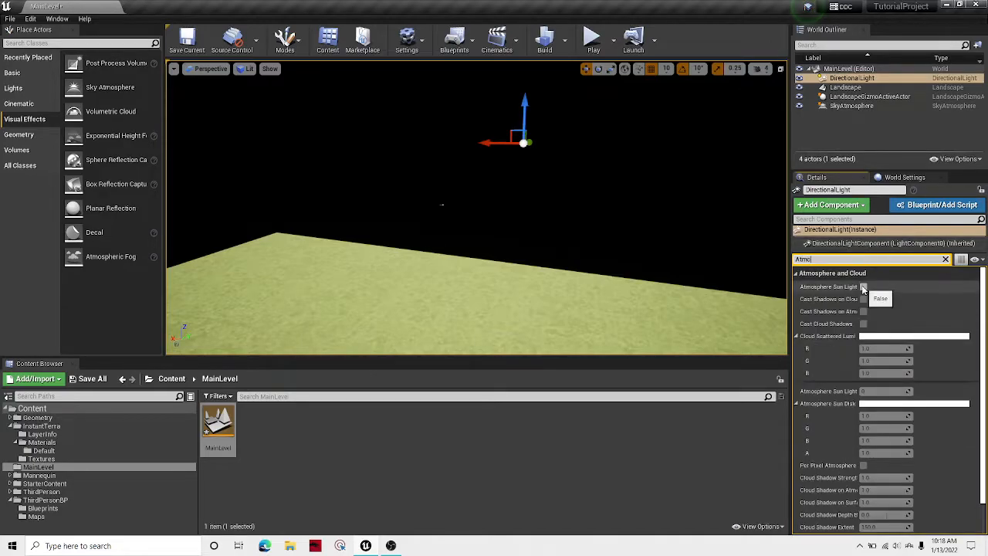
{"action": "left_click", "coordinate": [864, 287]}
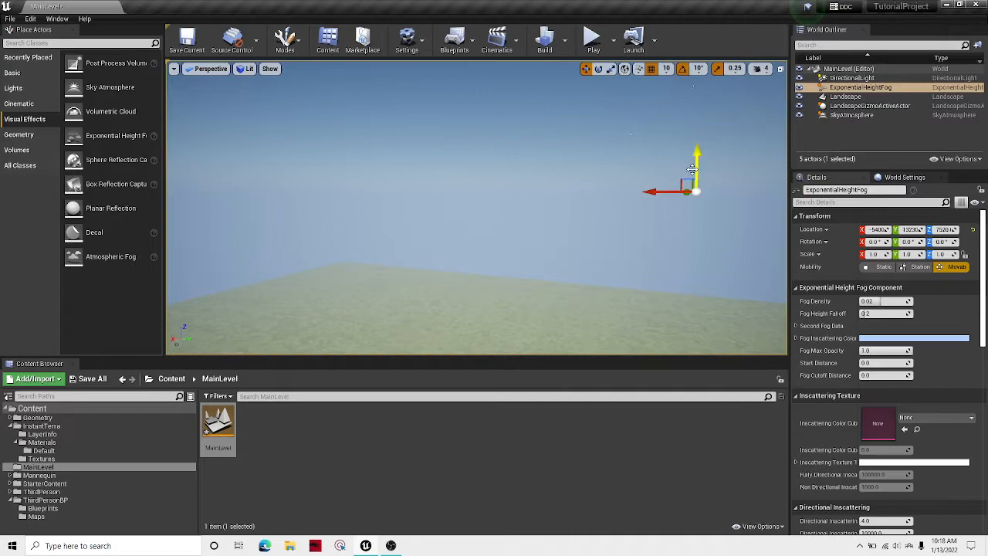
Drag the Exponential Height Fog's Z gizmo down toward the landscape.
{"action": "left_click_drag", "start_coordinate": [697, 155], "coordinate": [686, 174]}
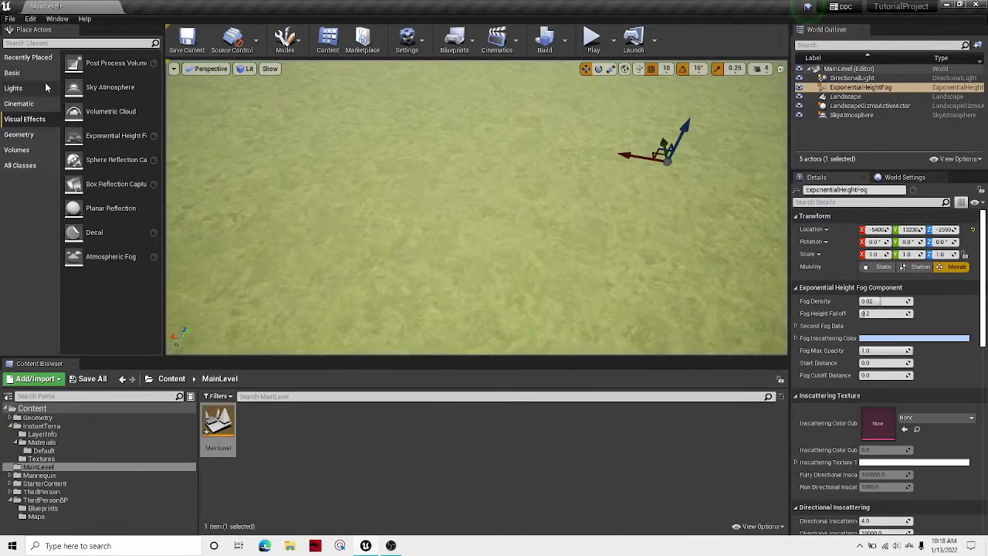
Delete the stray Cube, place a Player Start, then test Play and Stop.
{"action": "left_click", "coordinate": [13, 72]}
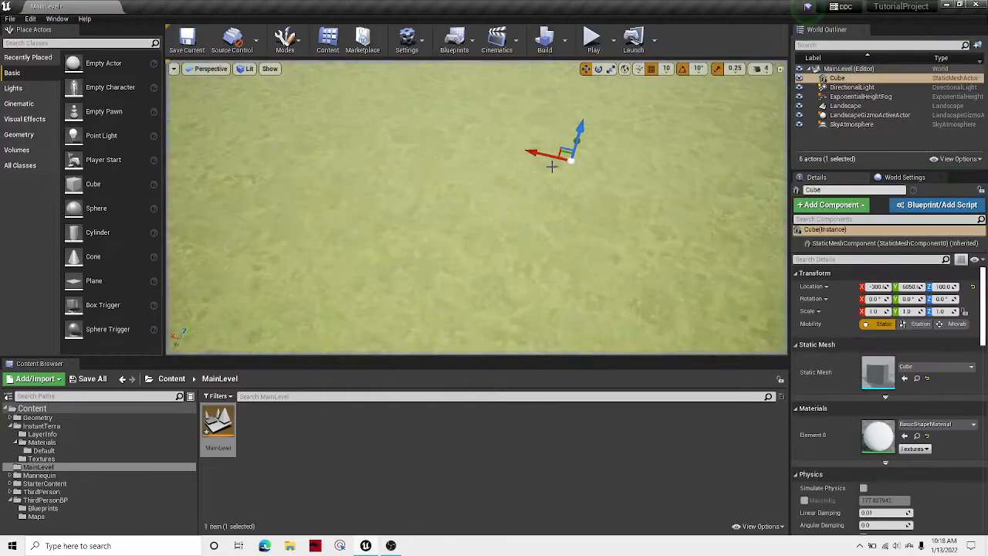
{"action": "key", "text": "delete"}
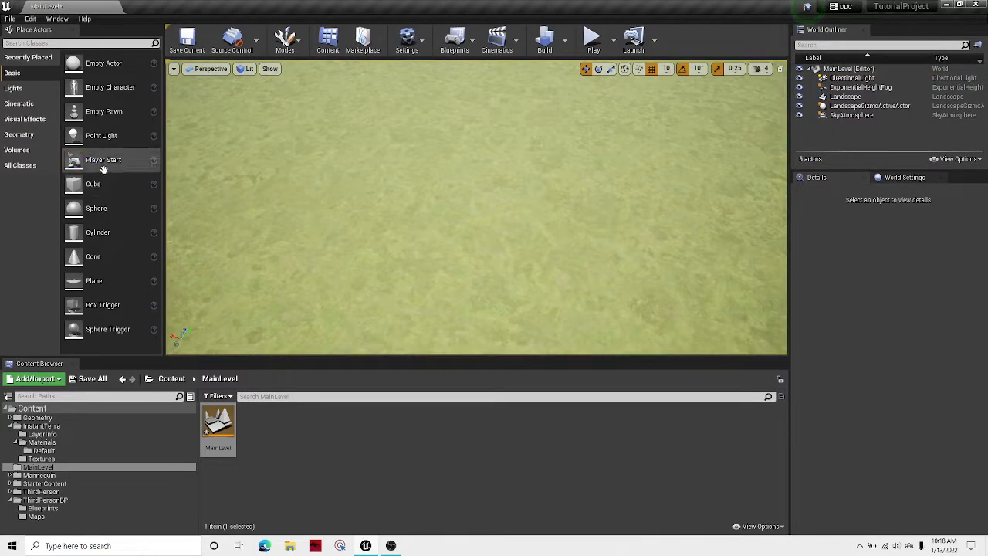
{"action": "left_click", "coordinate": [593, 39]}
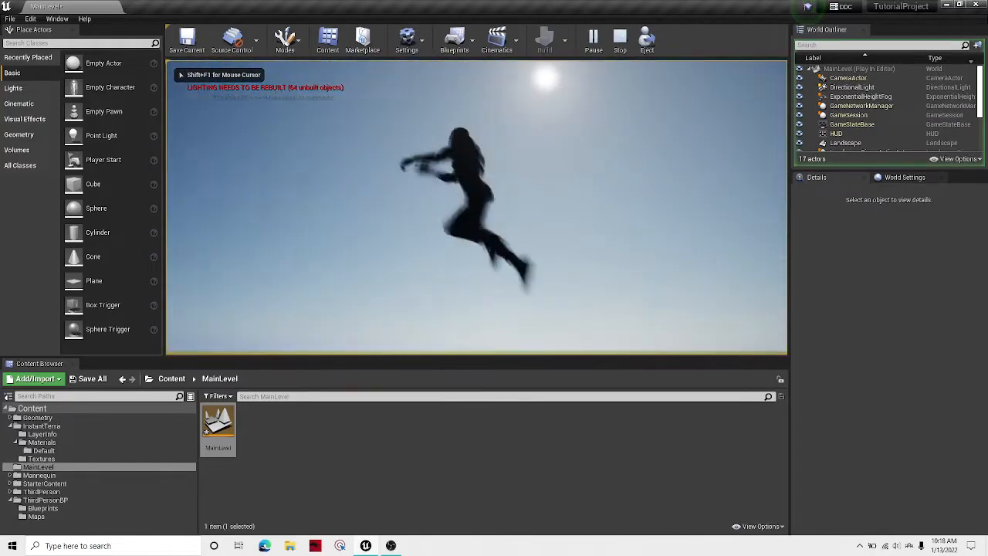
{"action": "left_click", "coordinate": [620, 35]}
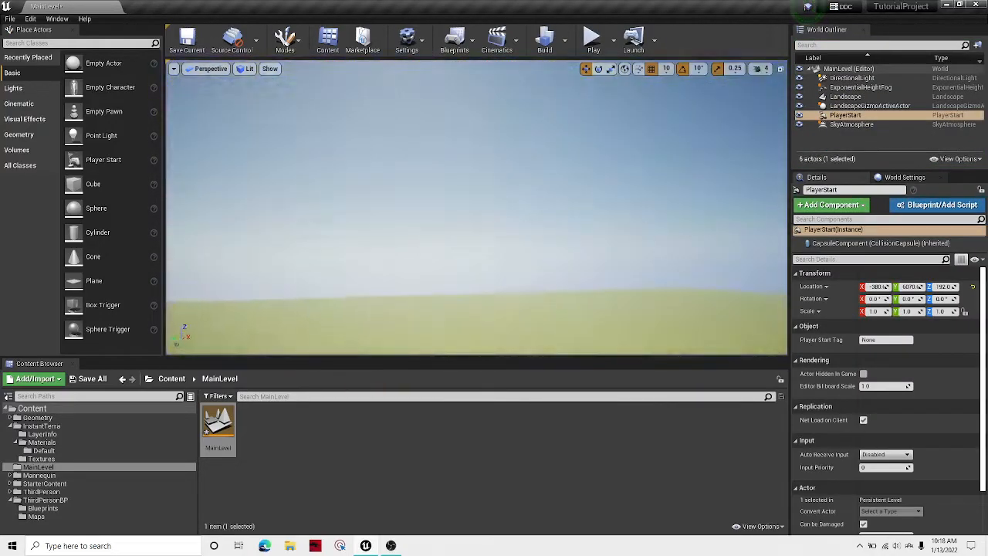